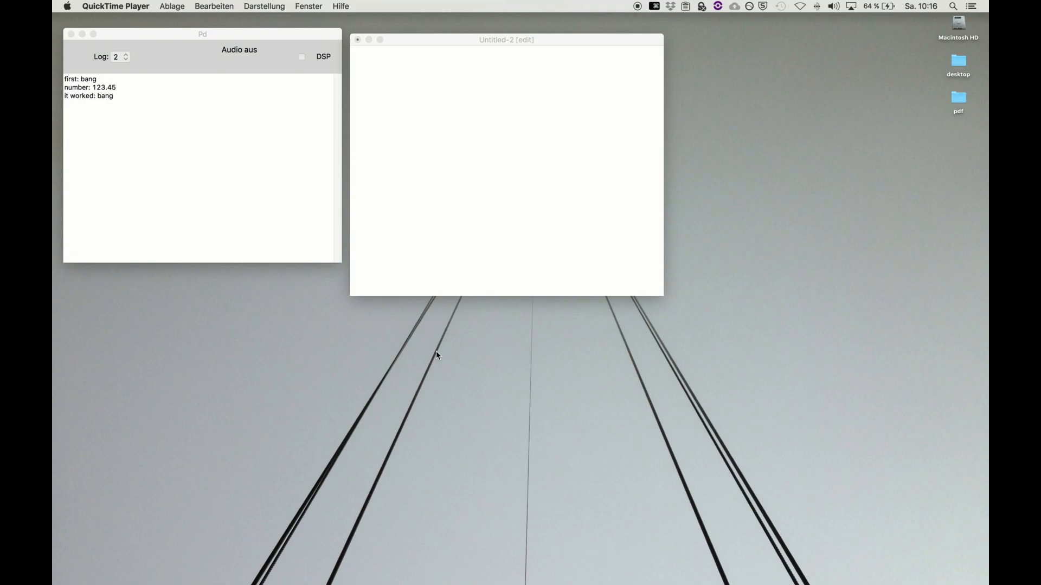
- Place several empty object boxes side by side in the new Untitled-2 patch
click(507, 165)
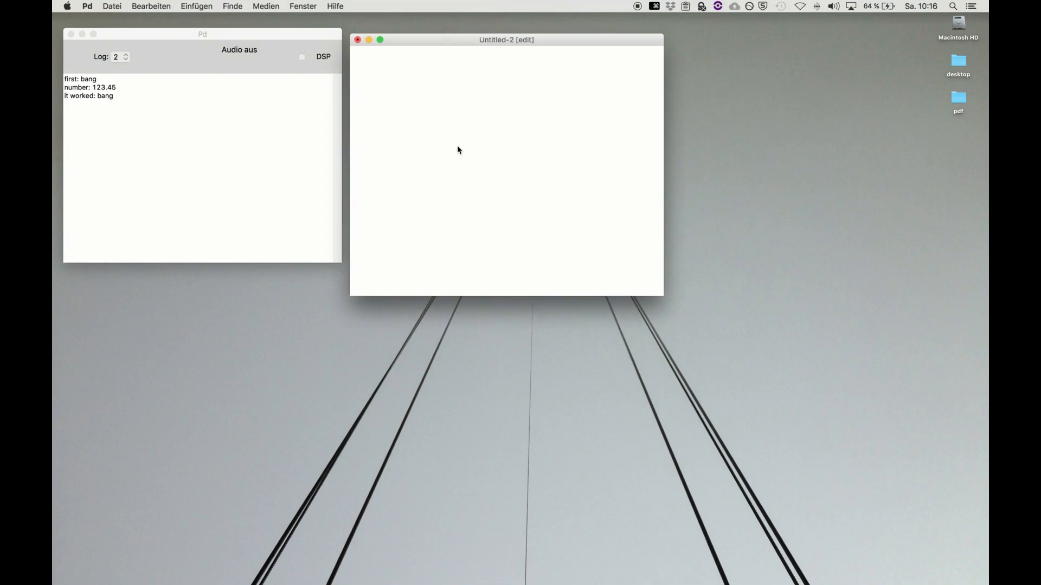
mouse_move(437, 215)
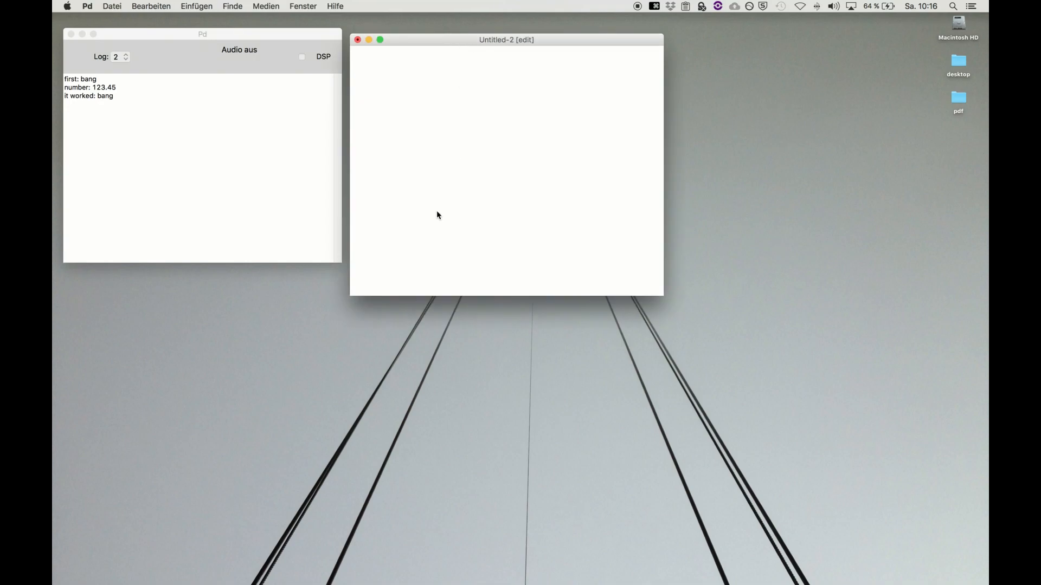
key(cmd+1)
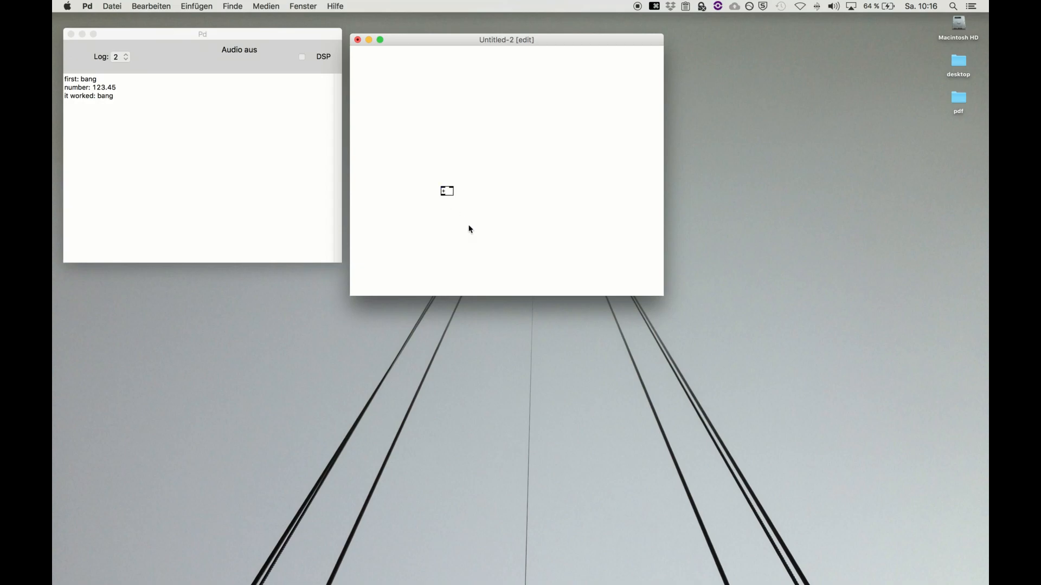
key(cmd+1)
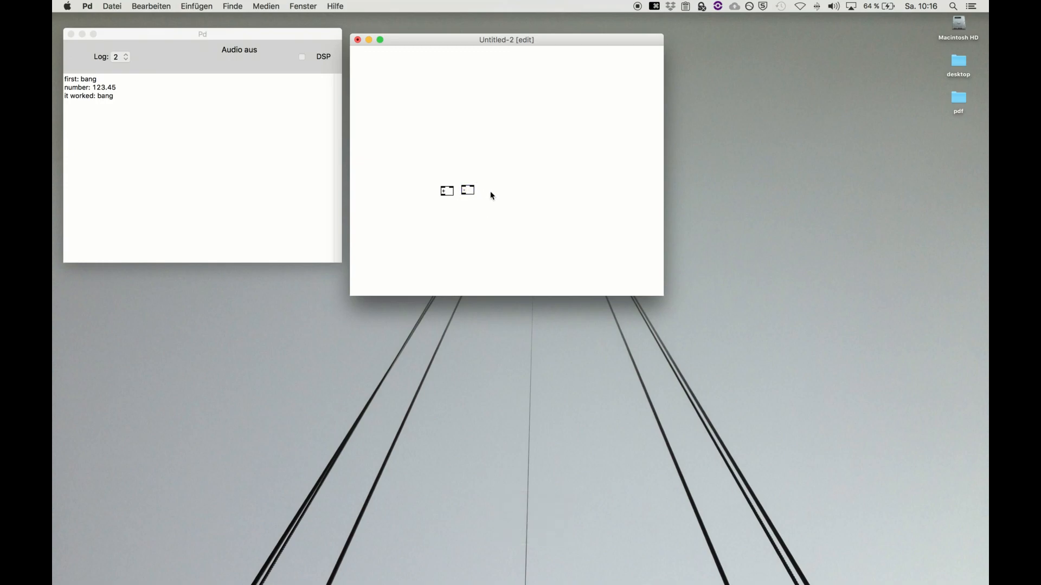
key(cmd+1)
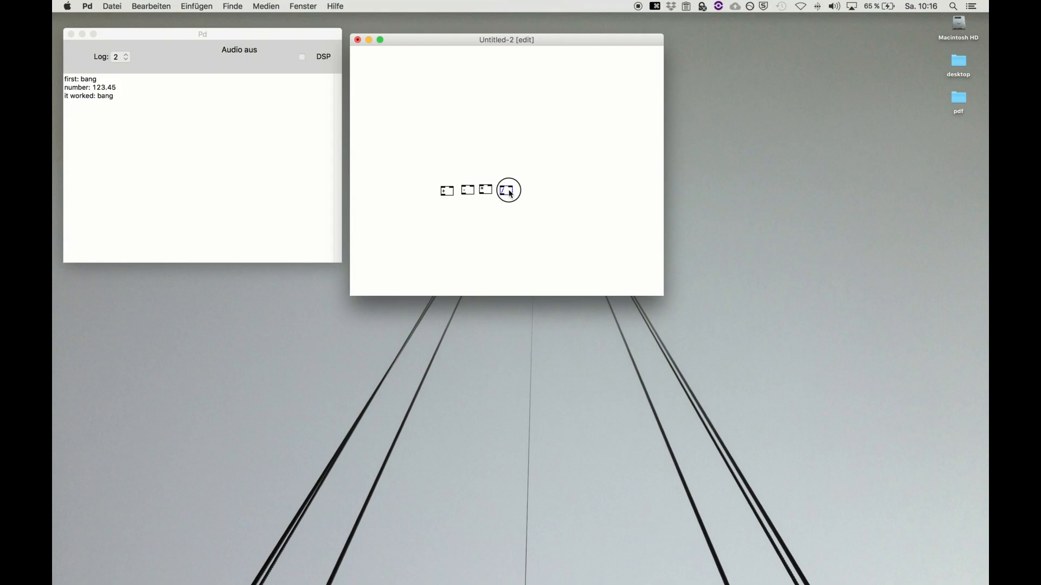
- Consult operators-help.pd from an object's Hilfe menu and close it again
right_click(508, 191)
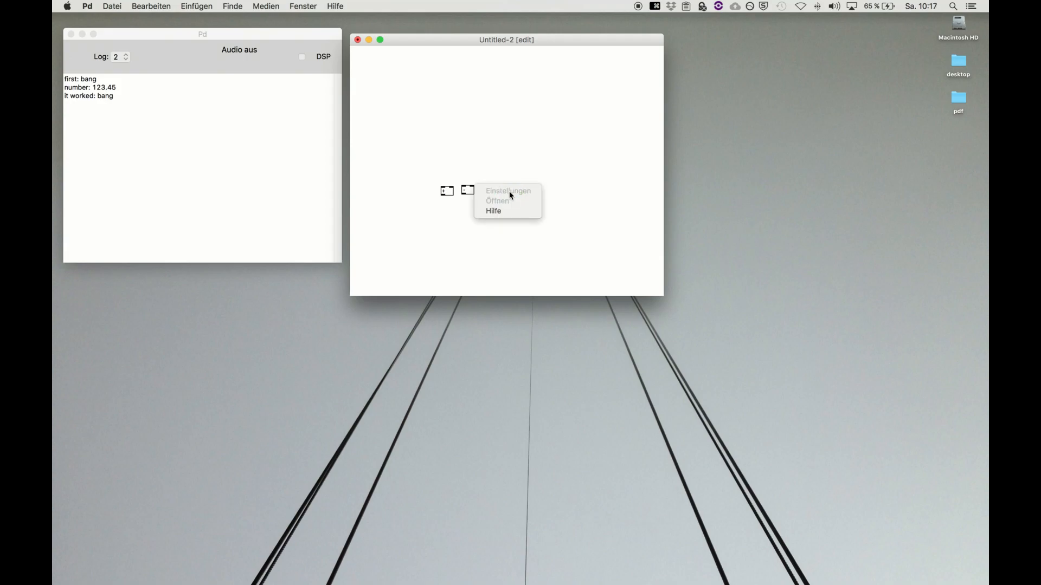
click(494, 210)
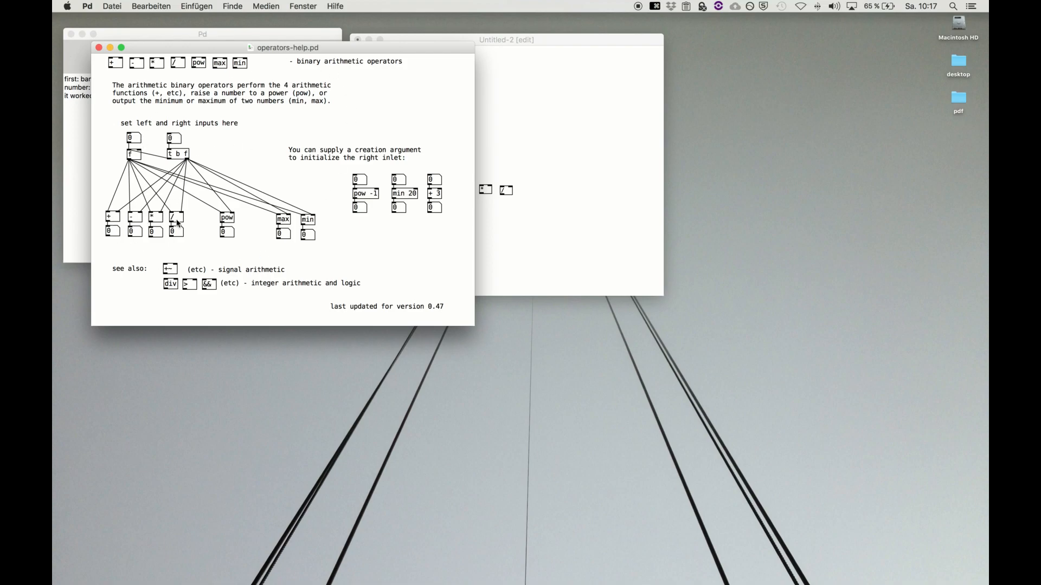
mouse_move(258, 215)
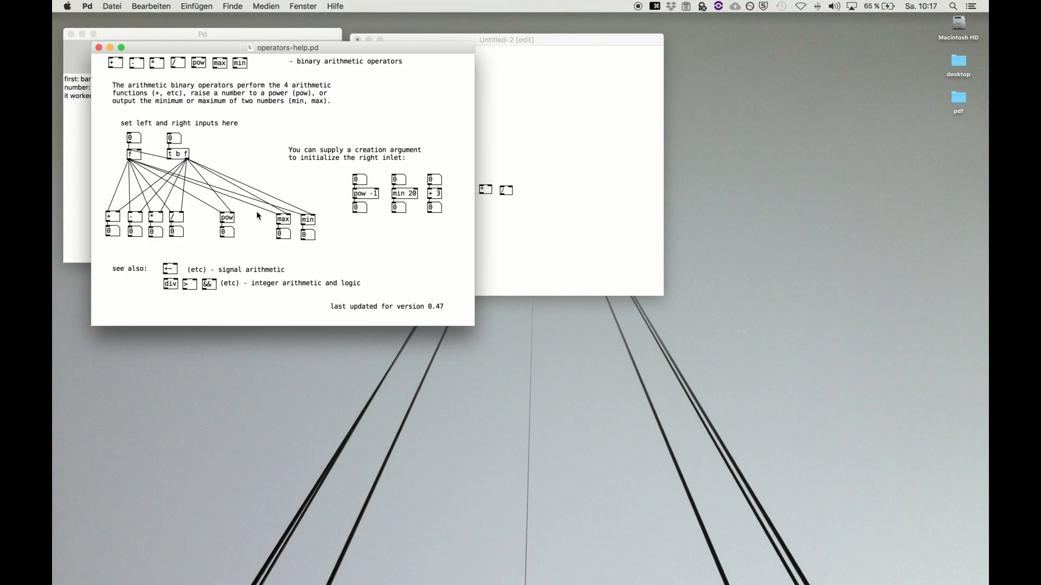
mouse_move(303, 72)
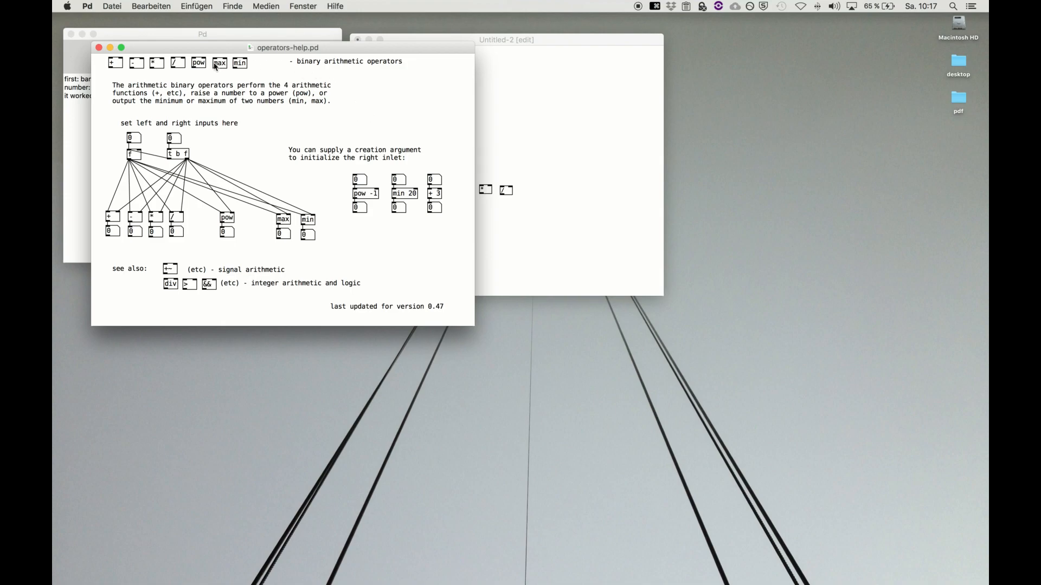
mouse_move(218, 76)
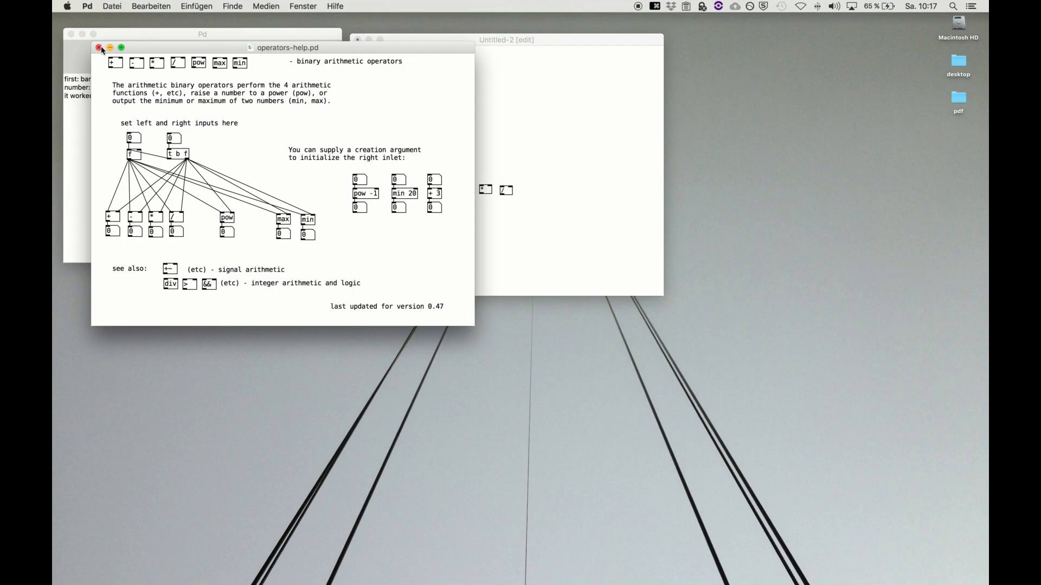
click(97, 47)
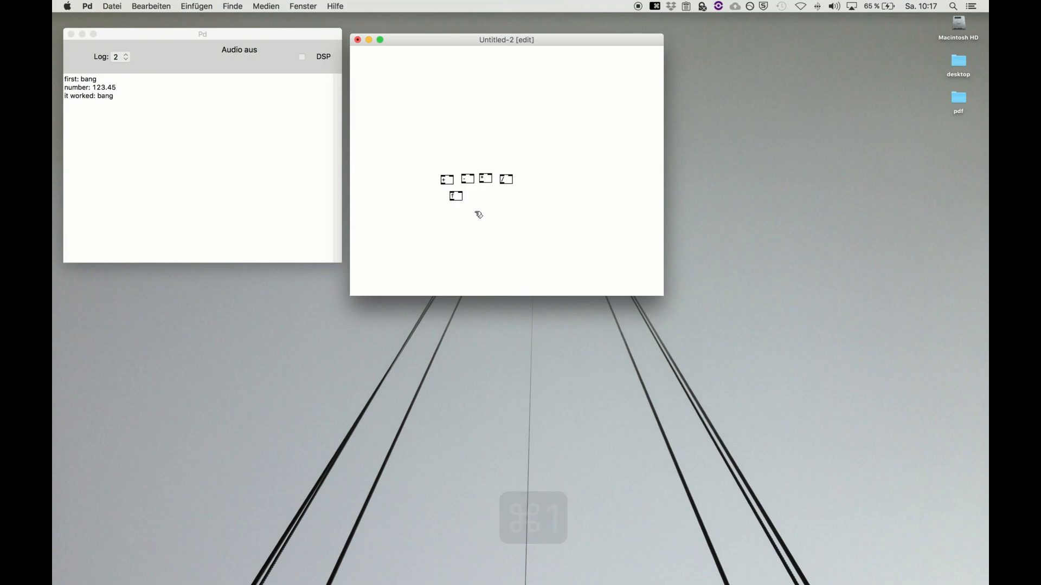
- Add a number box and message boxes with 14 and 123.45 above, shifting operators right
drag(455, 197, 446, 156)
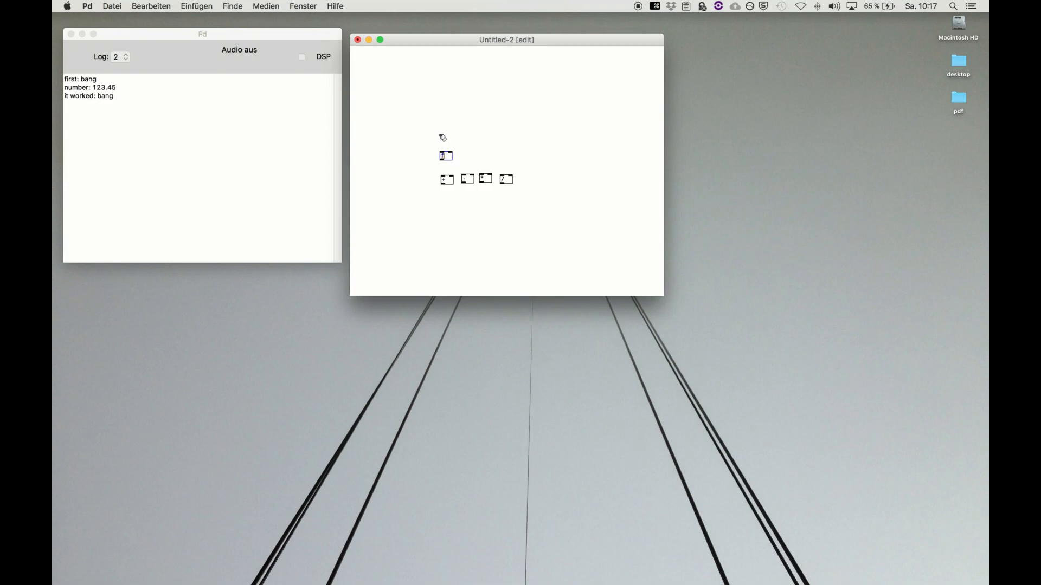
key(cmd+3)
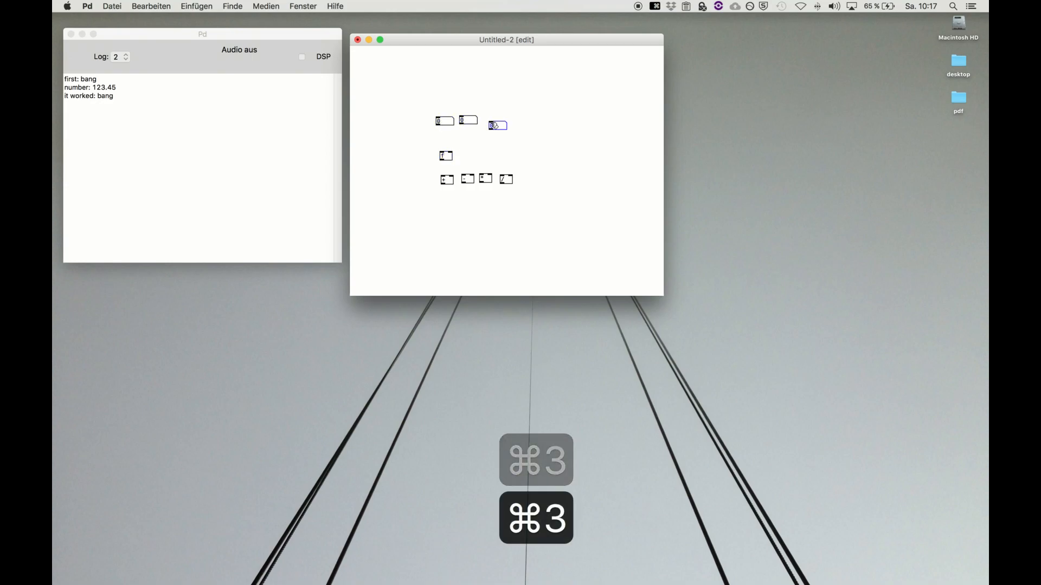
key(cmd+2)
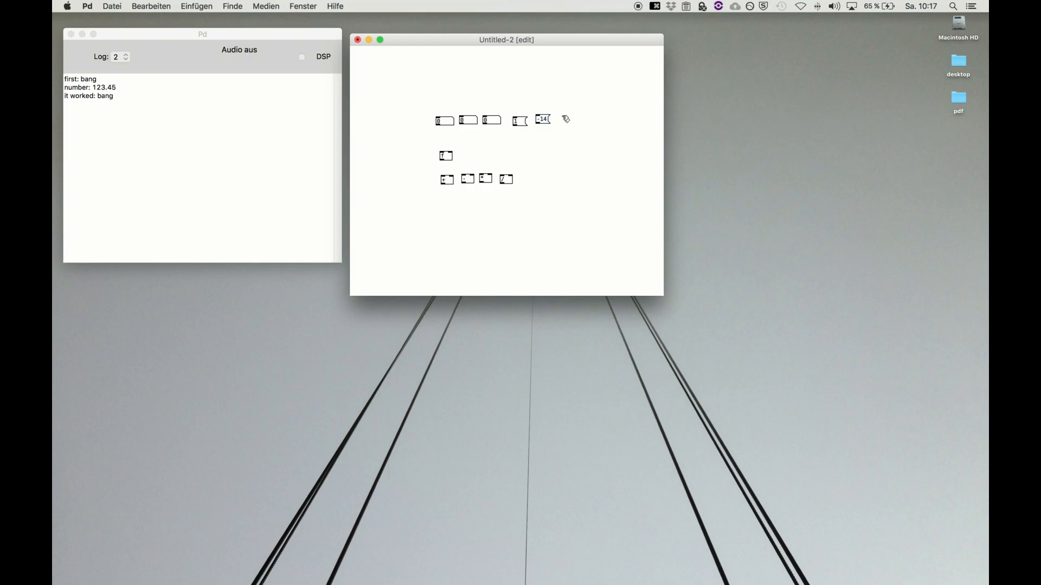
key(cmd+2)
text(123.45)
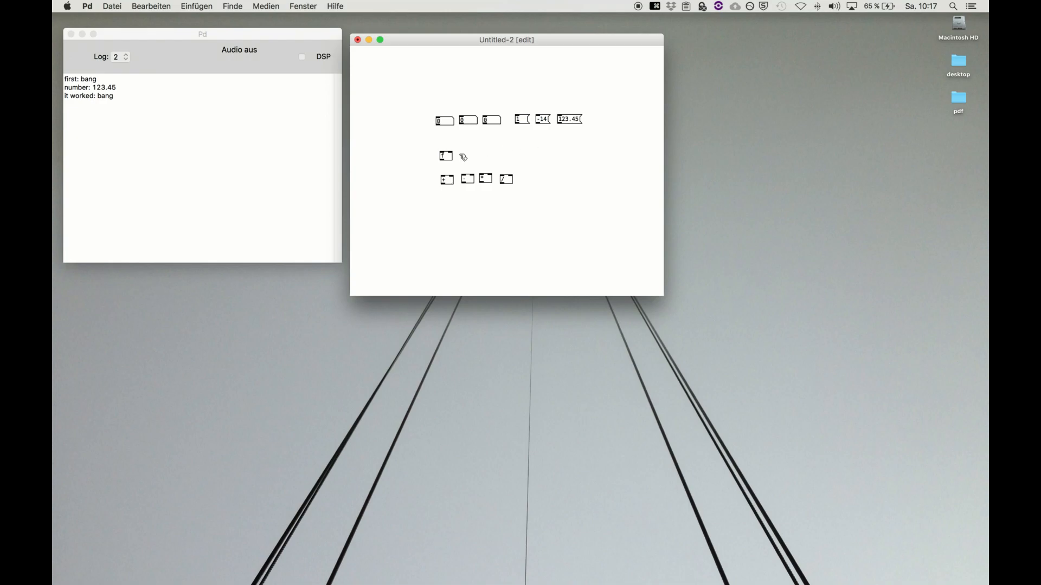
drag(445, 156, 584, 167)
text(+ 10)
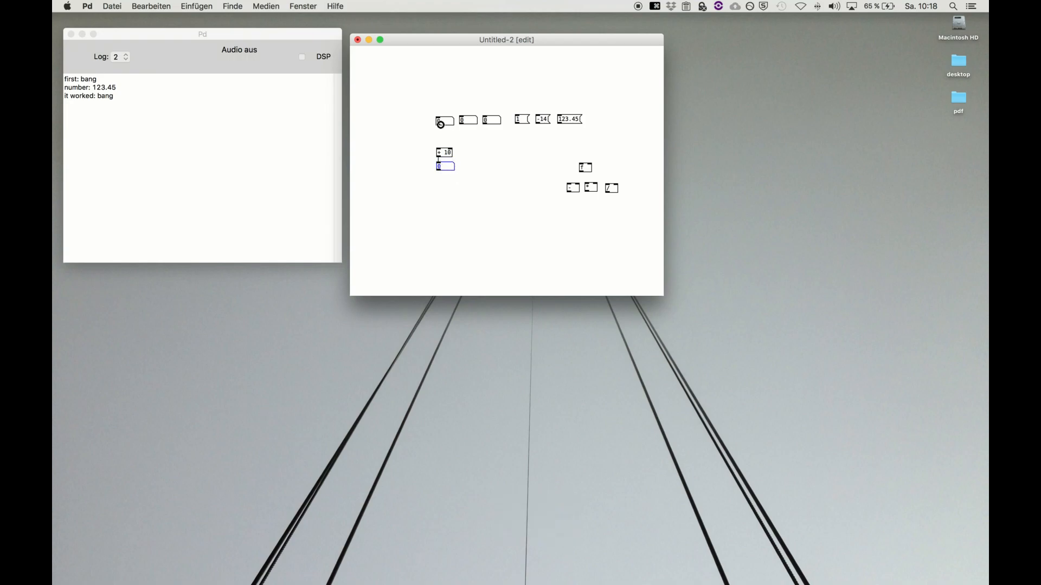
- Test the [+] chain with arguments 10, 100 and -12.34, toggling run and edit mode
key(cmd+e)
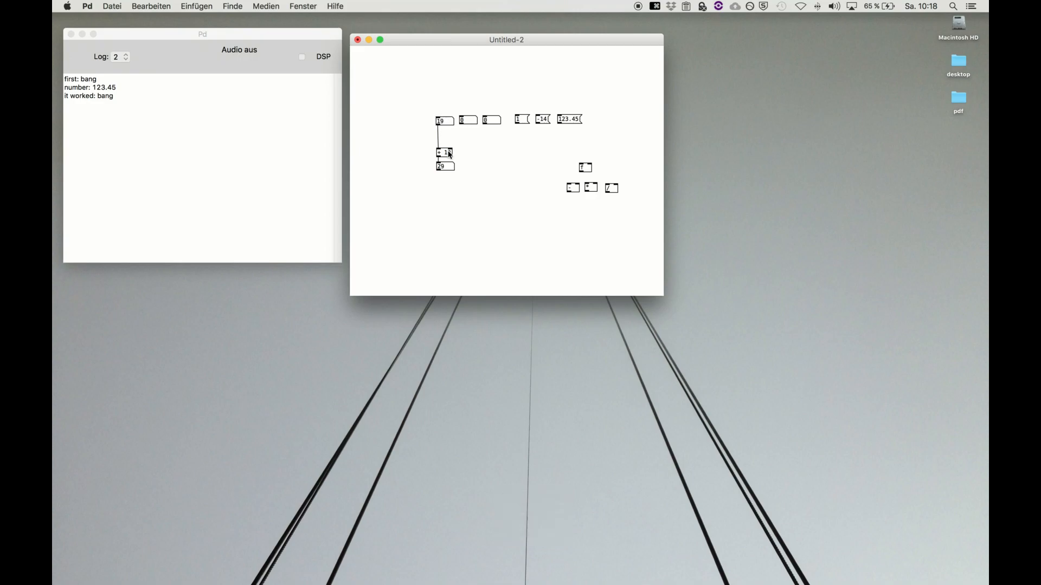
key(cmd+e)
text(0)
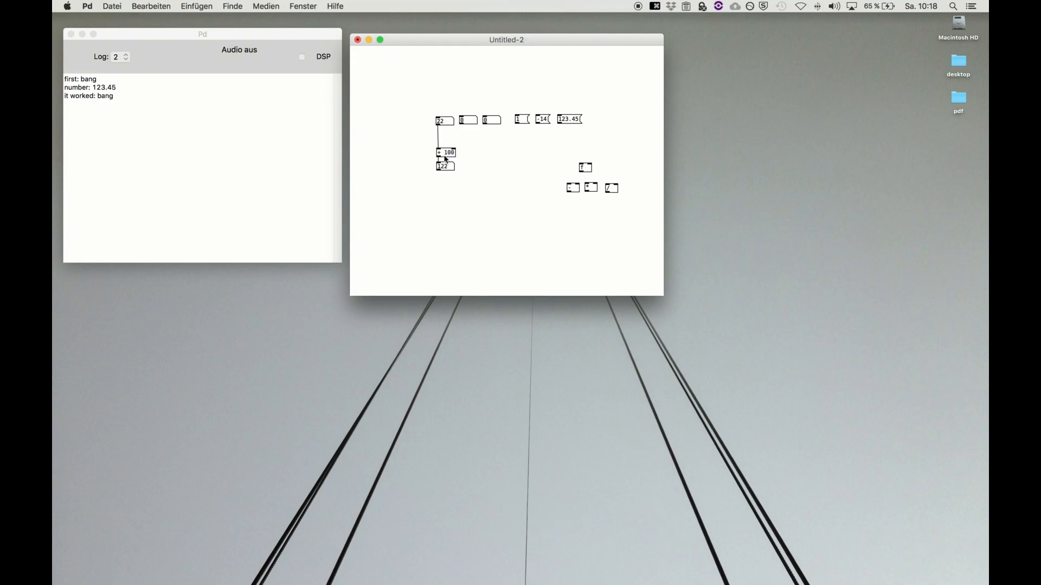
key(cmd+e)
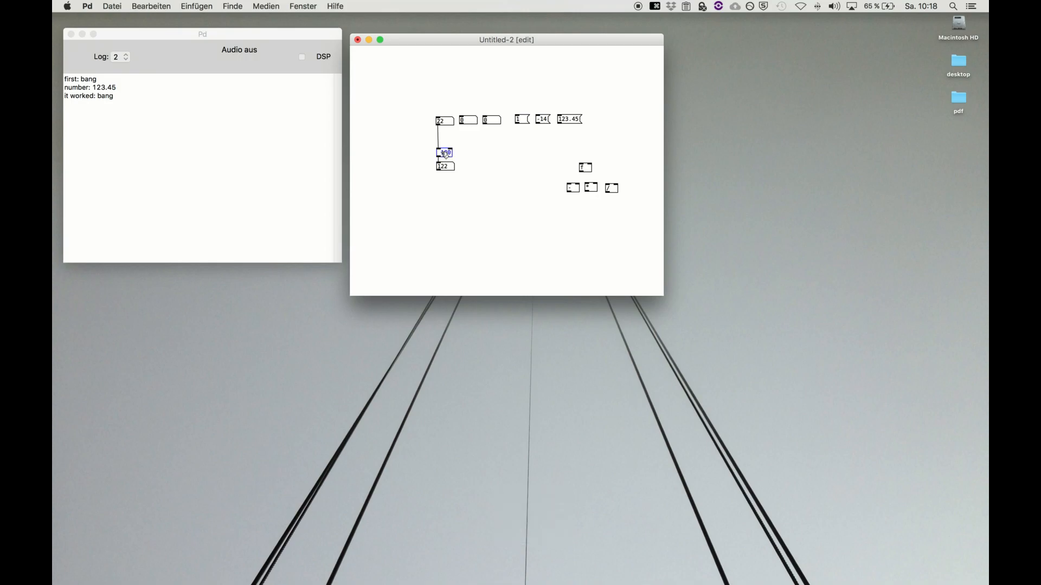
key(cmd+e)
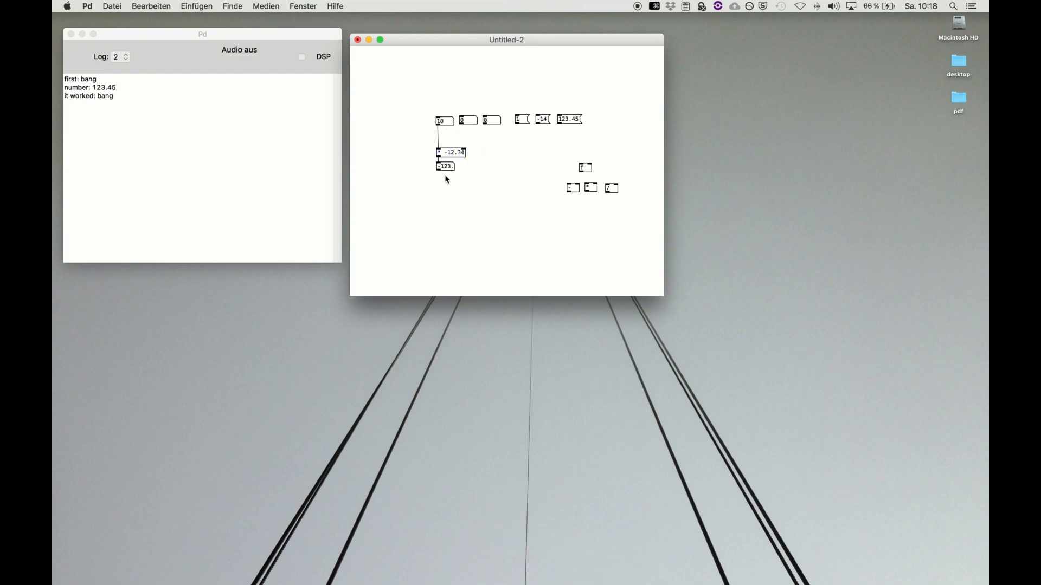
- Widen the output number box's display width via its properties
right_click(445, 165)
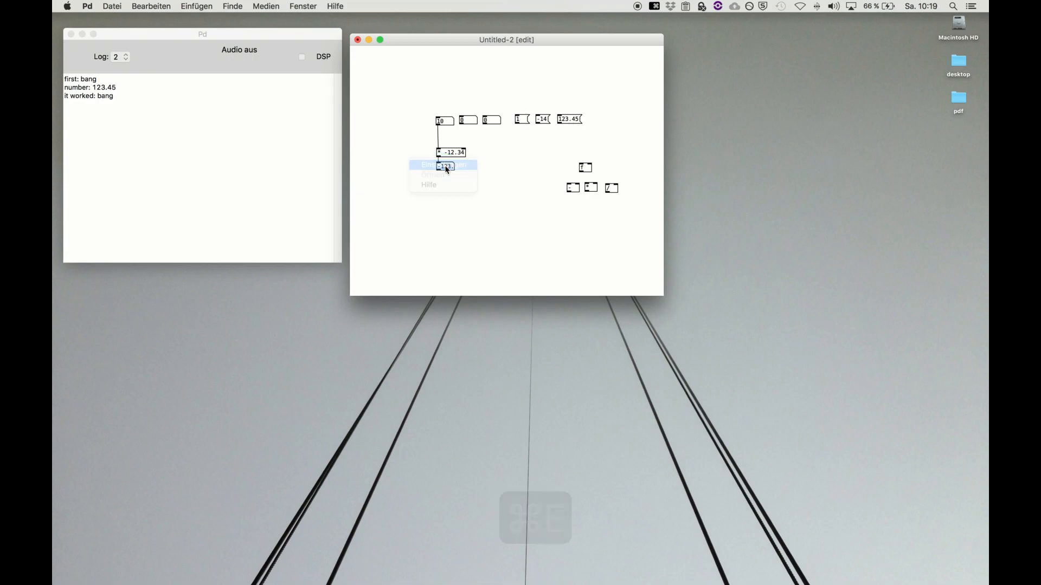
click(442, 164)
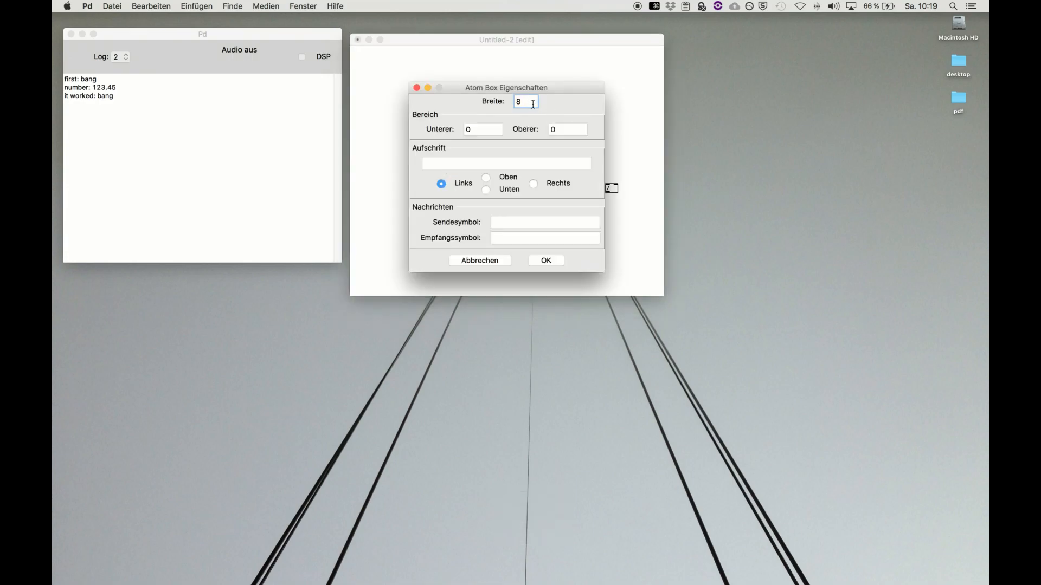
key(cmd+e)
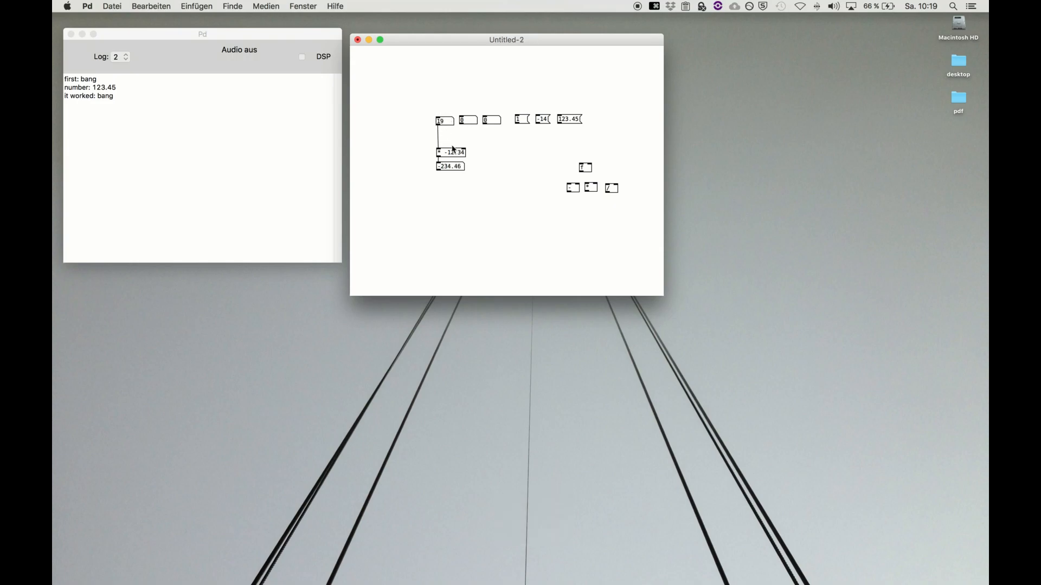
key(cmd+e)
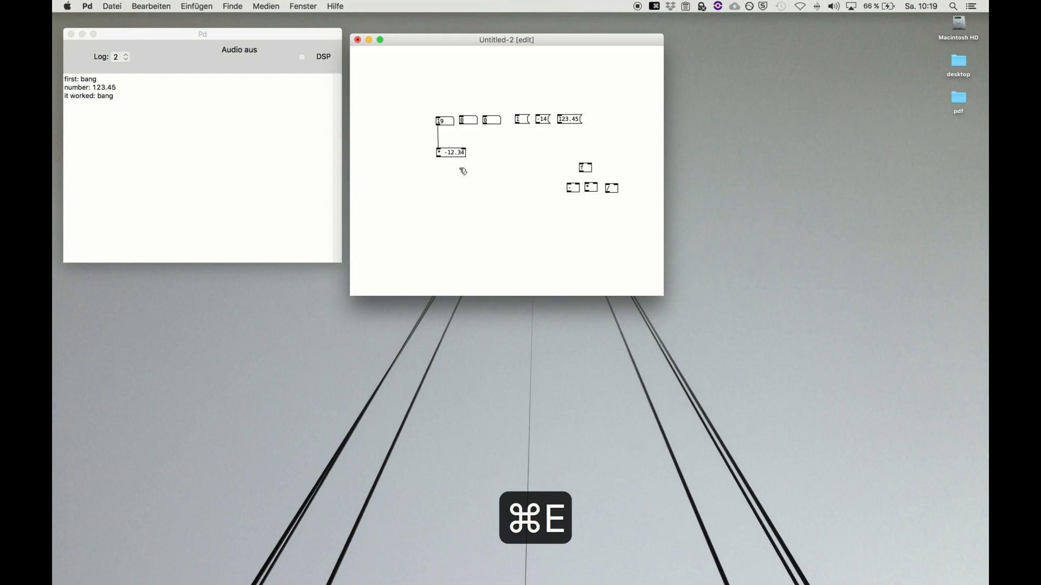
- Retype the box under the first number box as a + object and check it
click(445, 152)
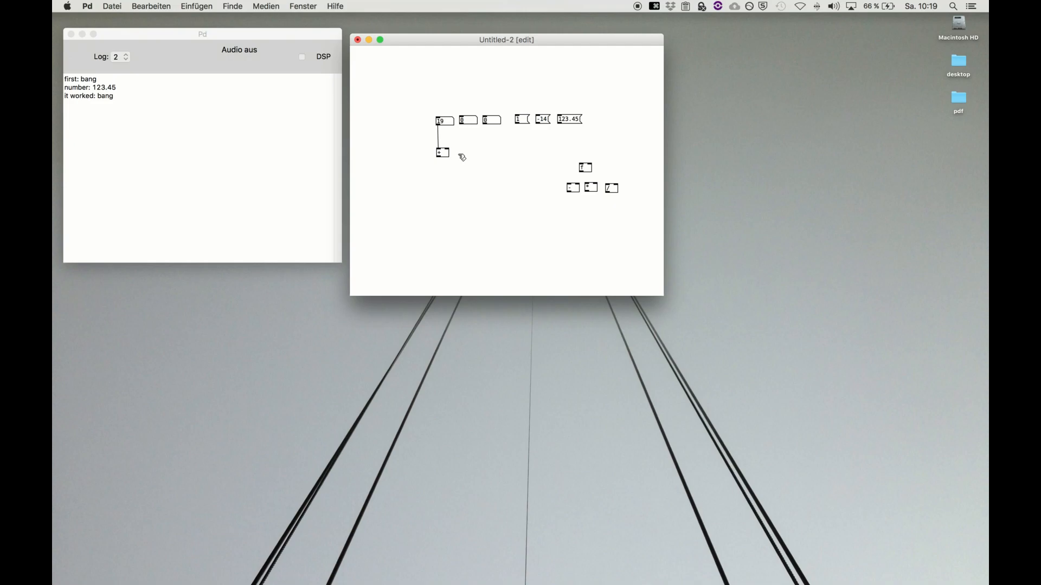
key(cmd+e)
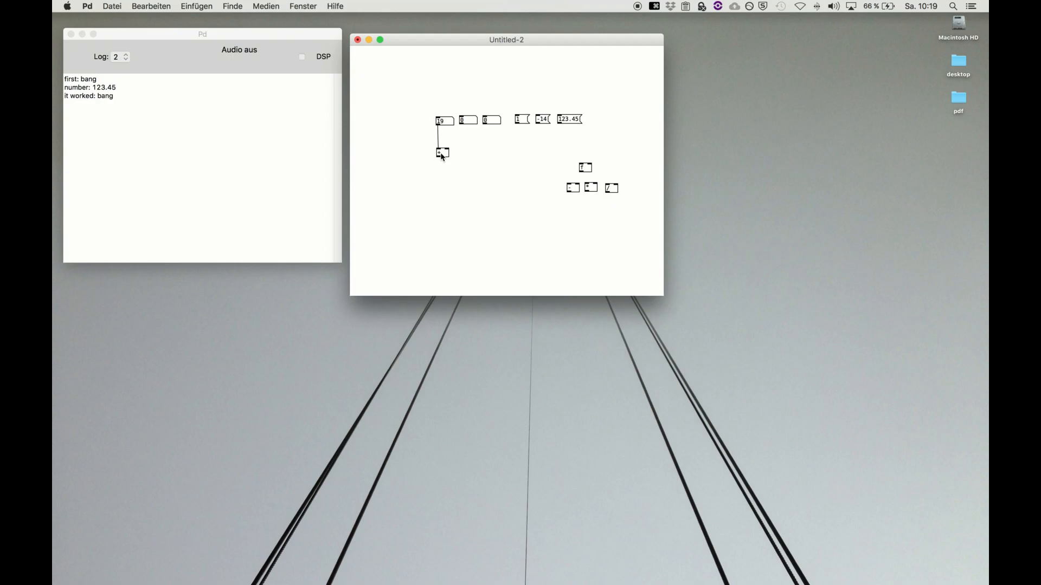
key(cmd+e)
text( 12)
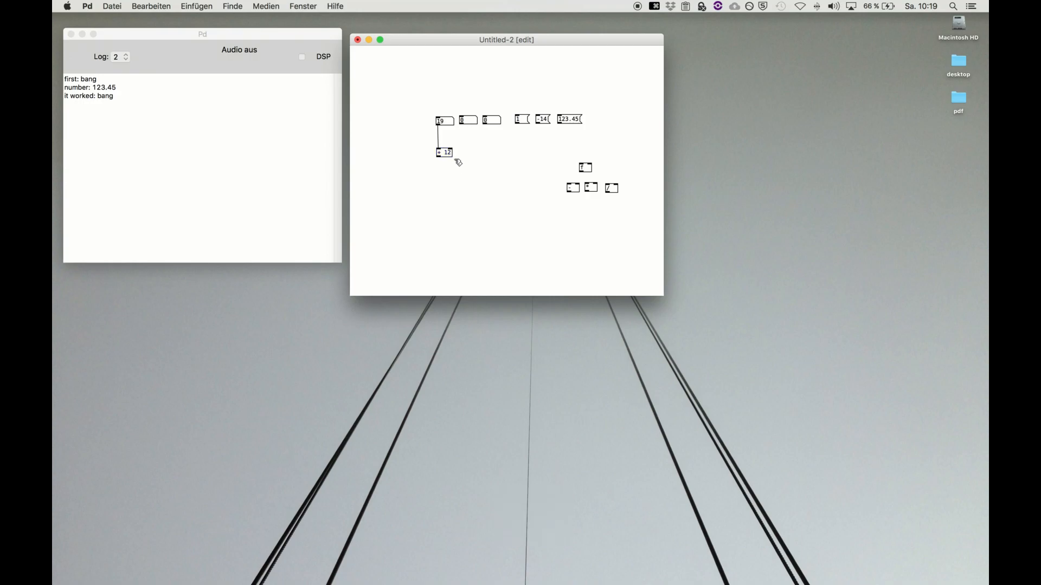
click(443, 152)
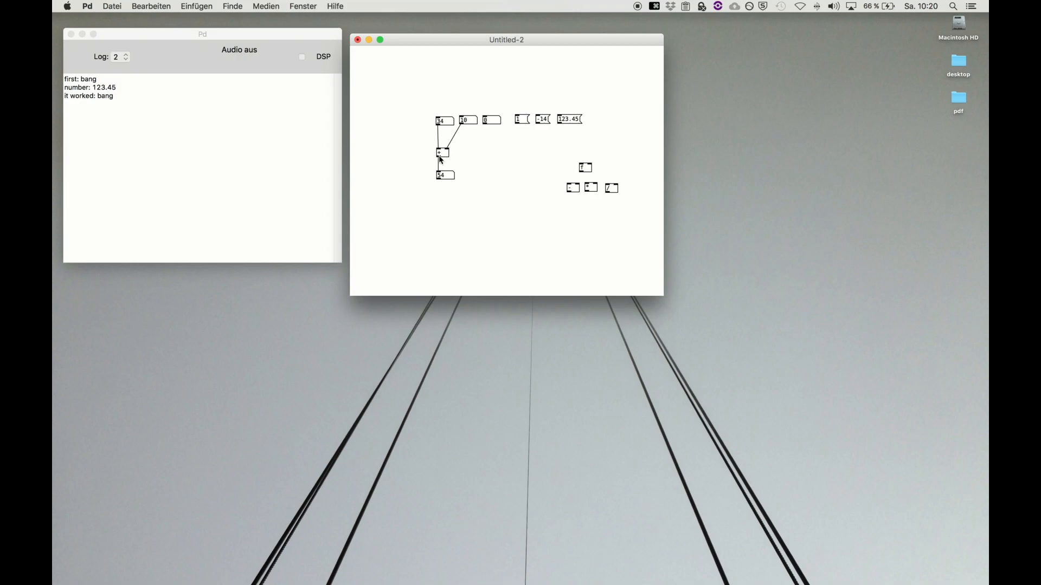
mouse_move(468, 126)
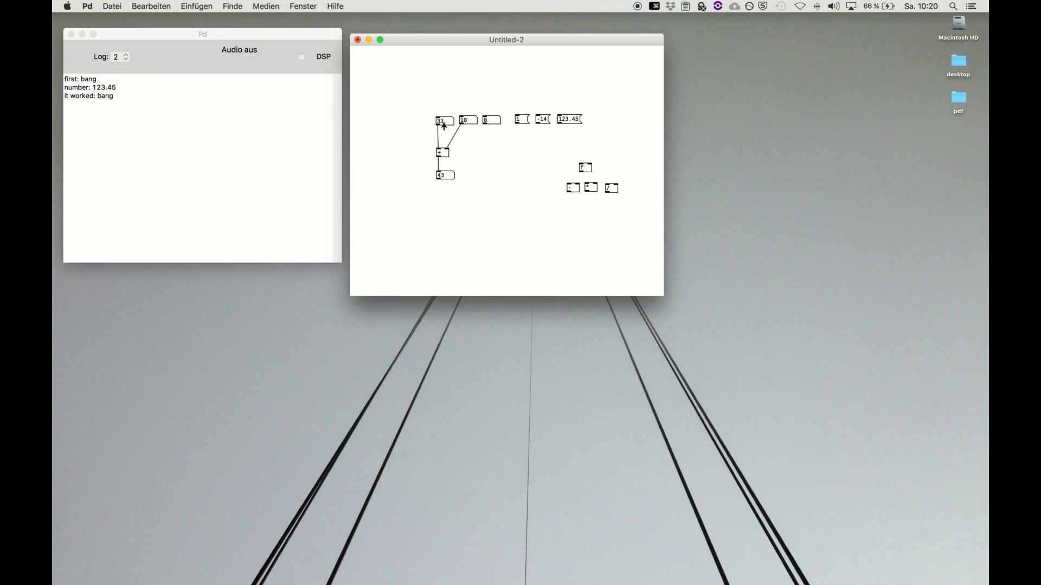
mouse_move(465, 127)
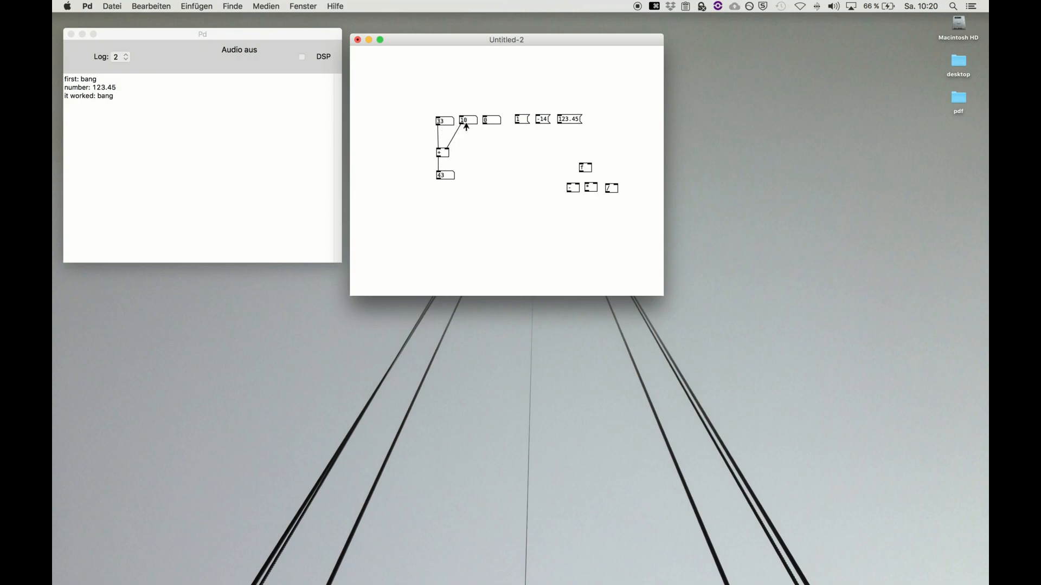
mouse_move(458, 138)
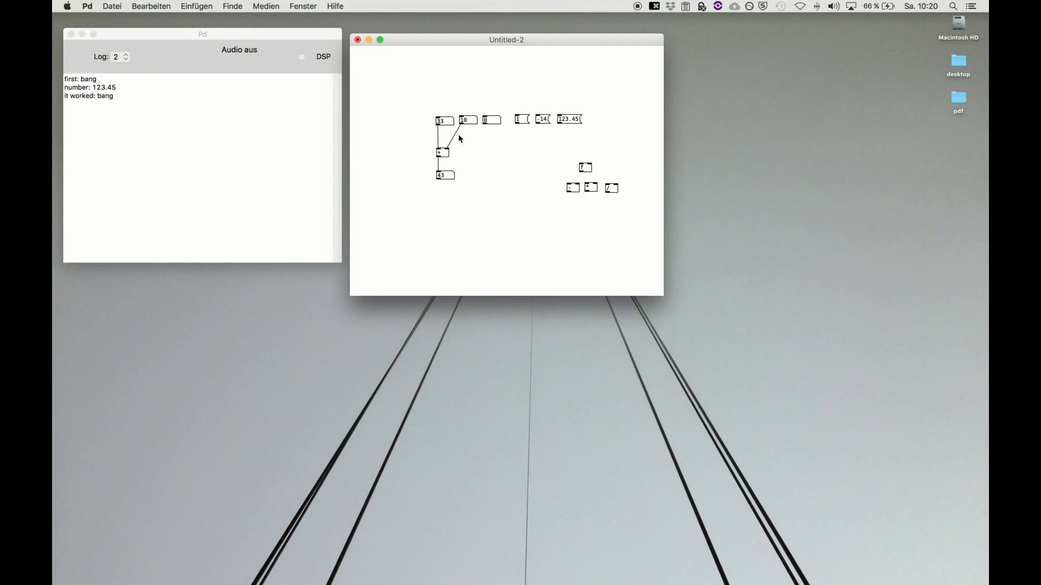
mouse_move(461, 141)
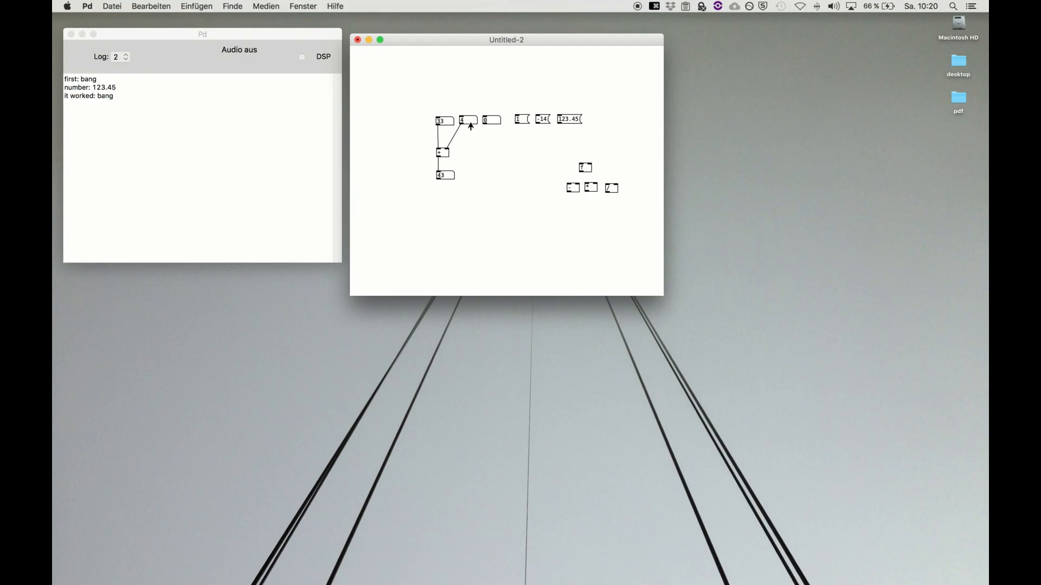
mouse_move(446, 156)
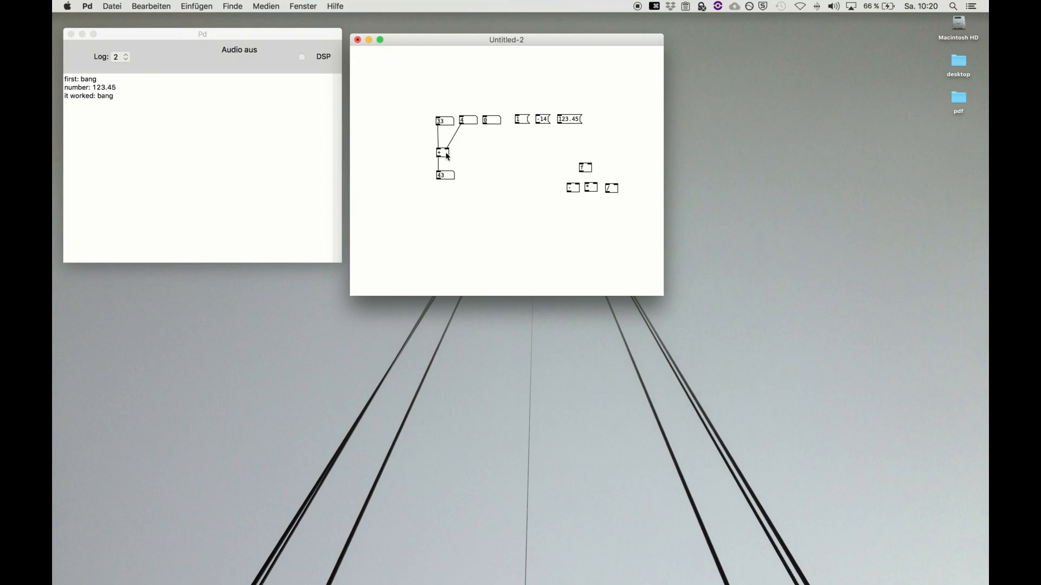
mouse_move(445, 157)
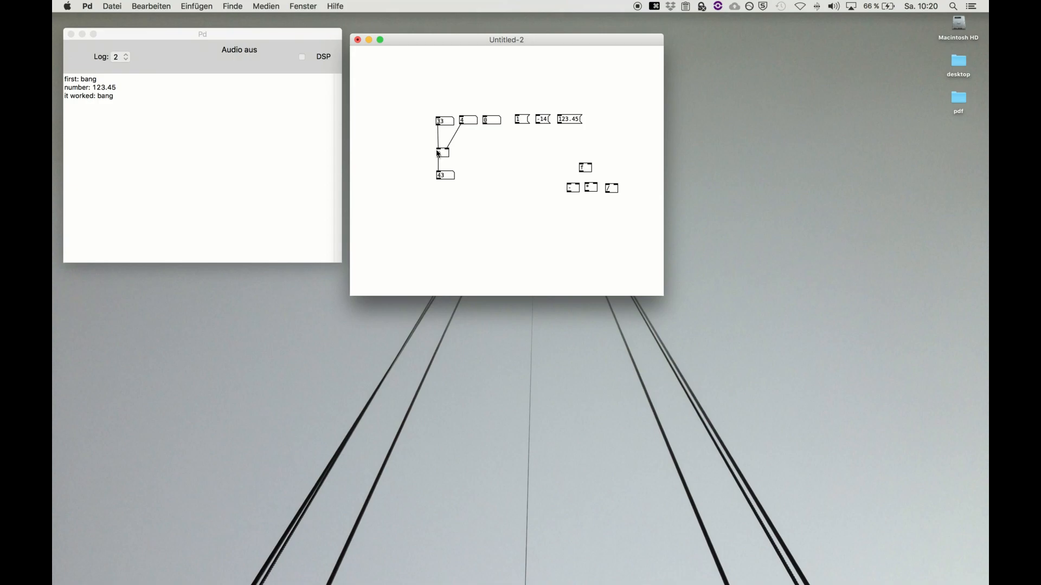
mouse_move(446, 185)
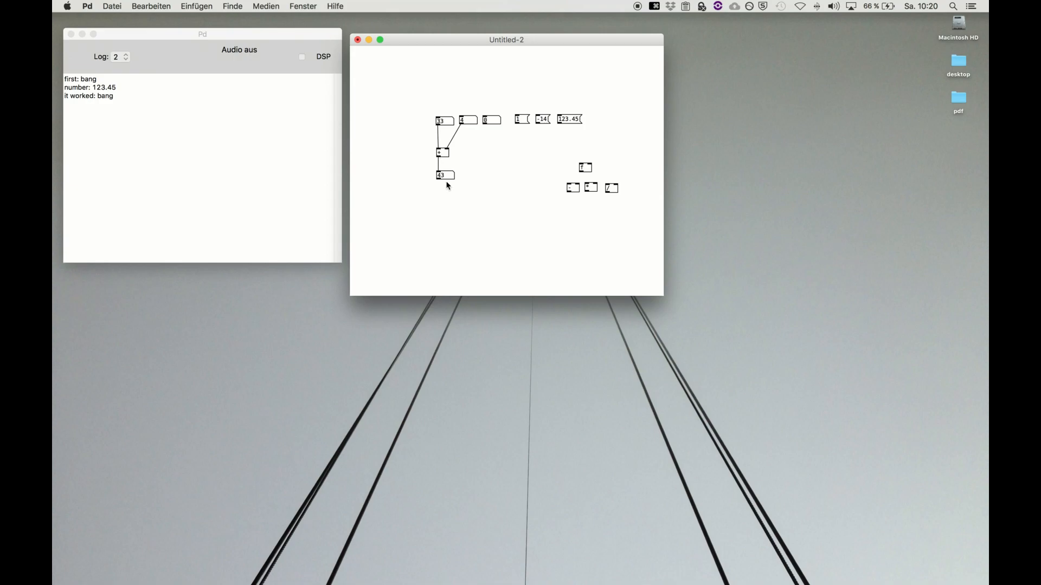
- Return to edit mode after testing sums from both wired number boxes
key(cmd+e)
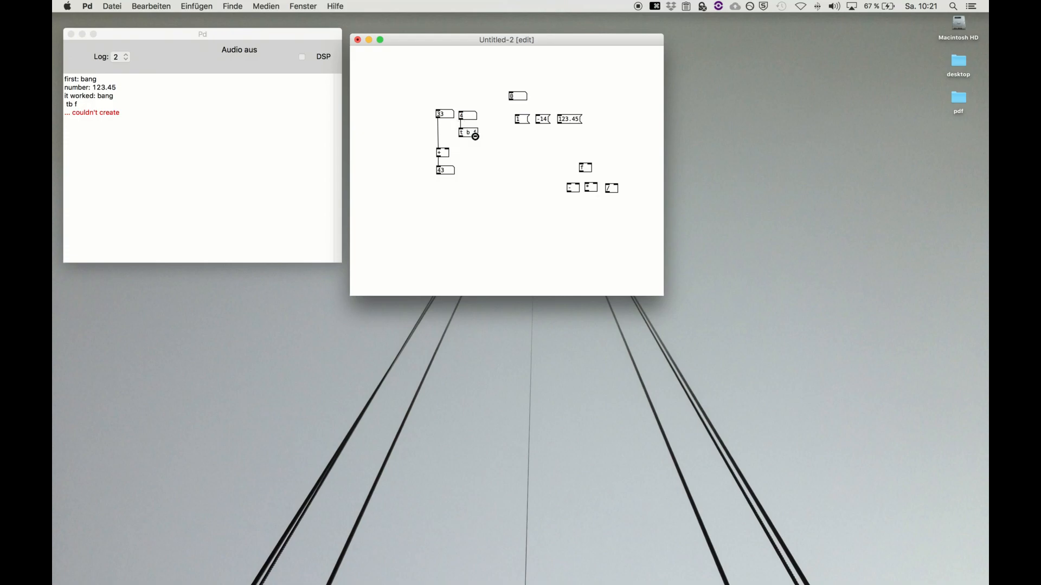
mouse_move(457, 146)
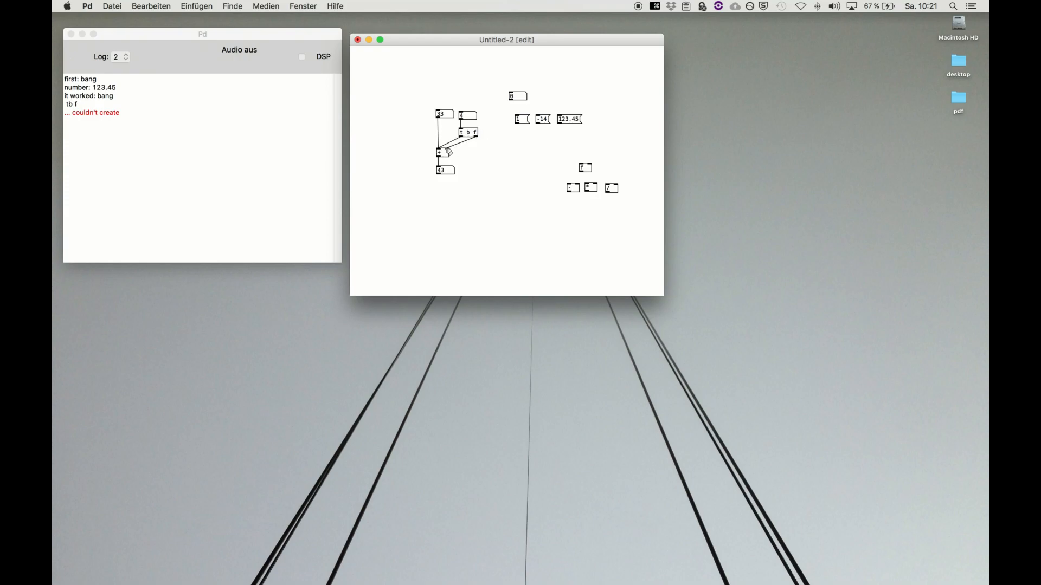
- Leave edit mode once the [t b f] trigger is wired into both + inlets
key(cmd+e)
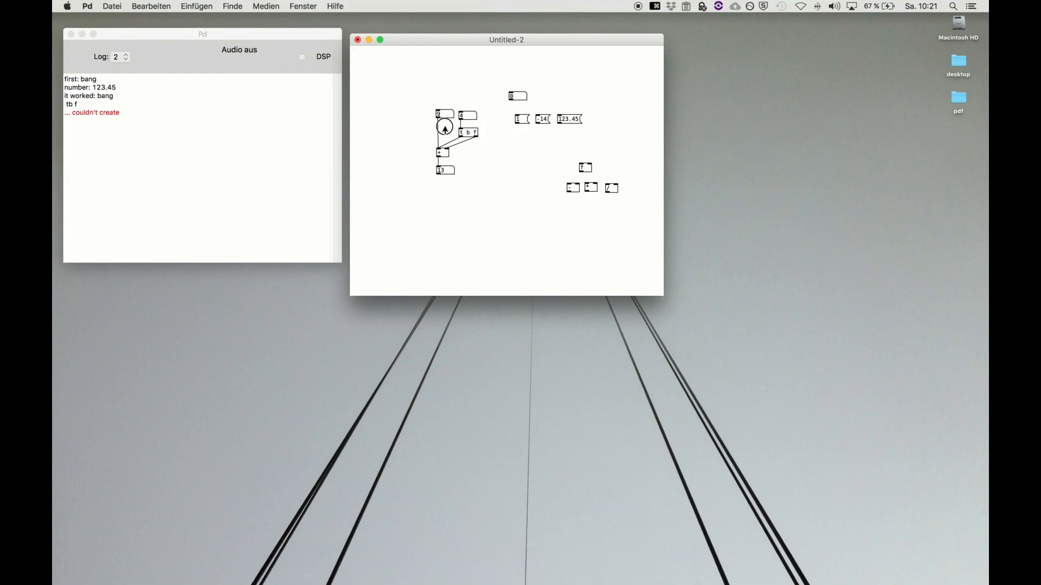
- Change the first and second input numbers so the output shows sums like 17 and 25
click(444, 128)
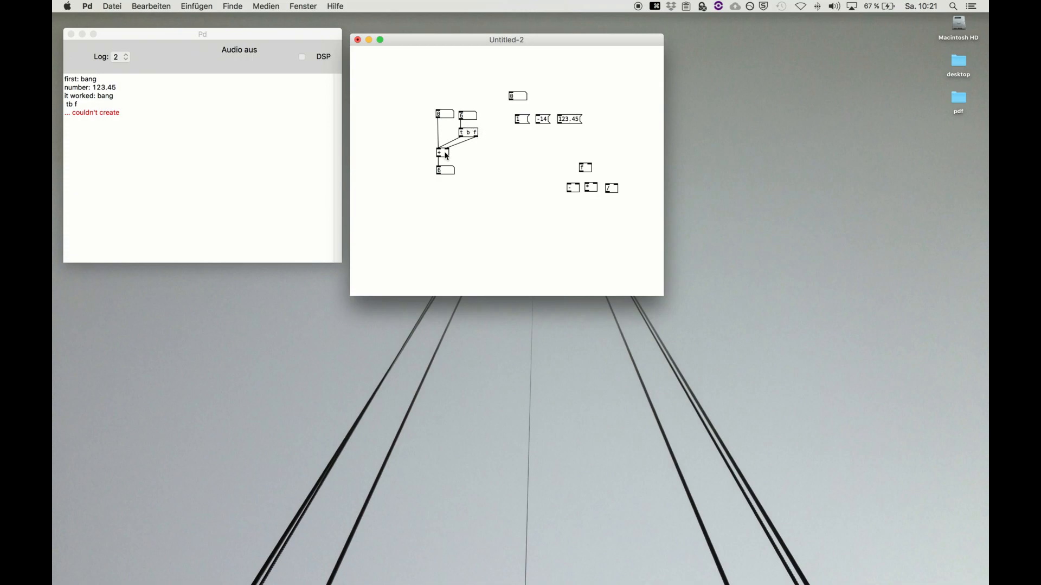
mouse_move(456, 147)
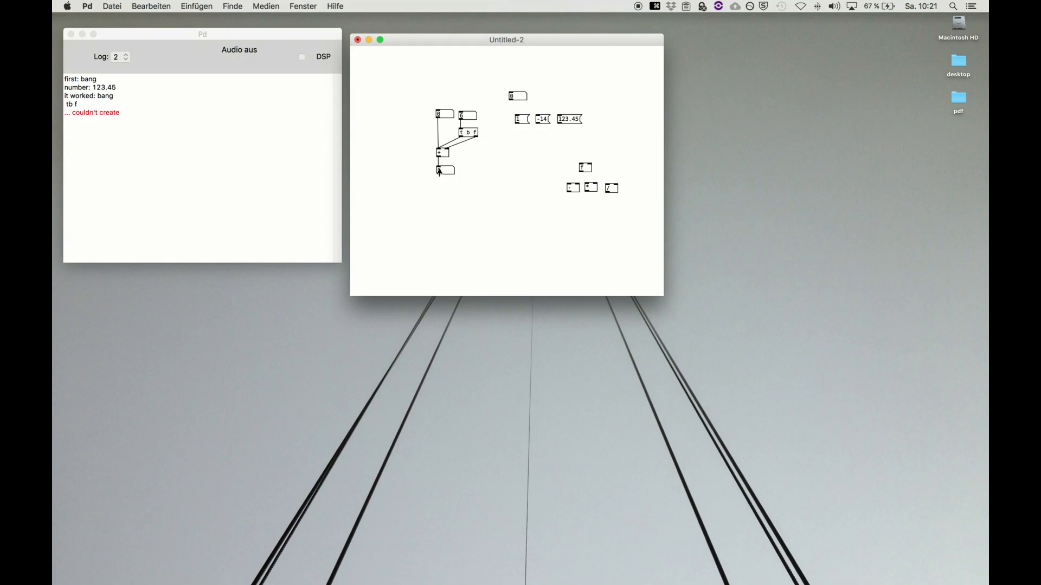
key(cmd+e)
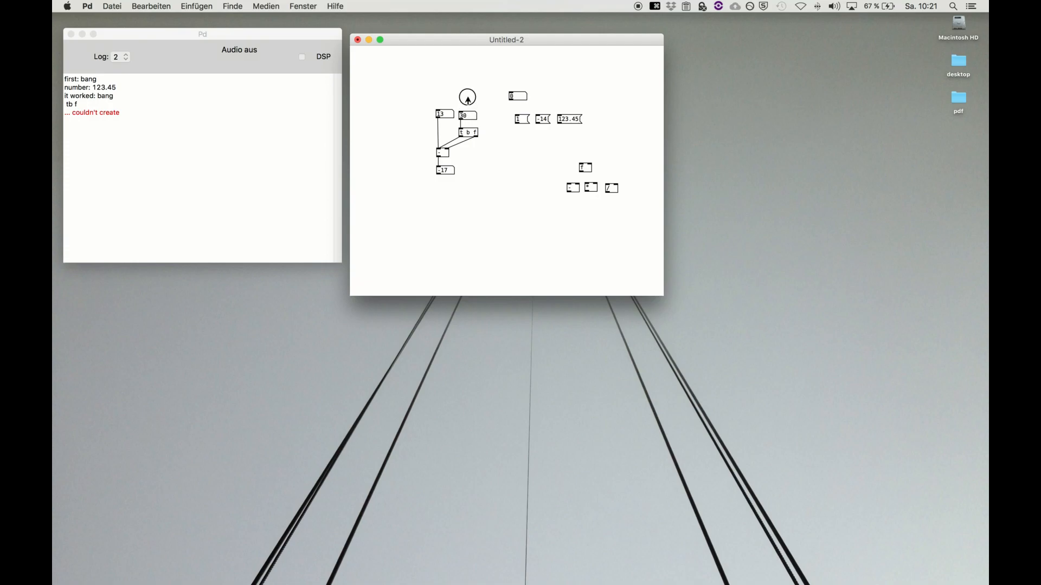
click(466, 98)
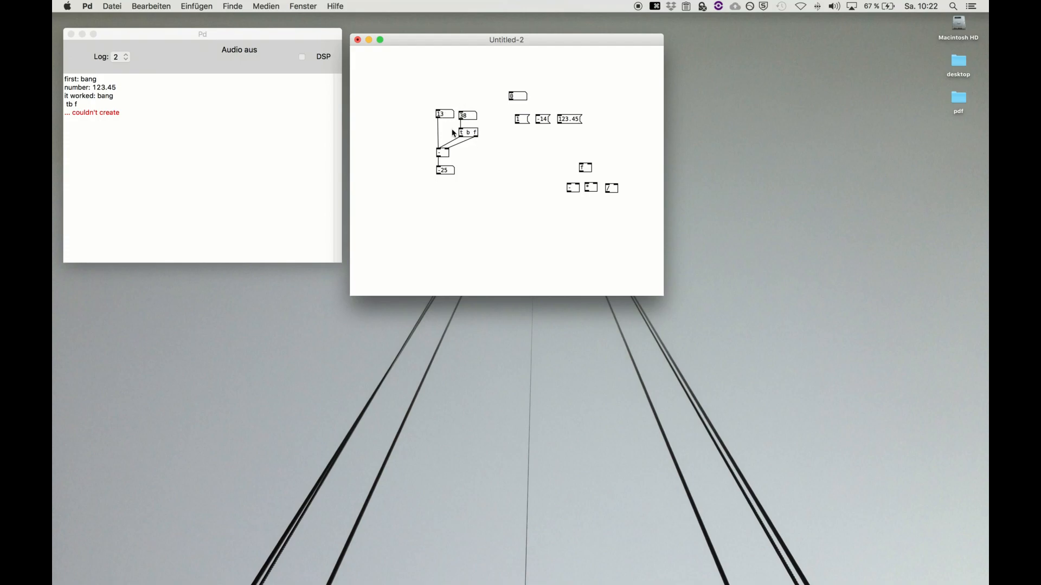
- Drag spare boxes, including the 14 number box, into a second wired circuit and test it
key(cmd+e)
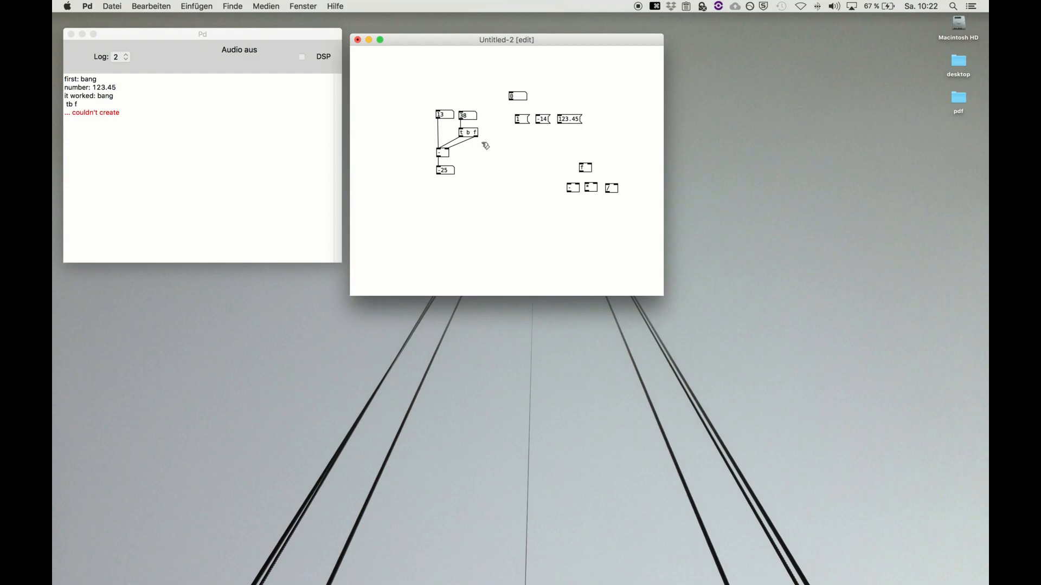
mouse_move(513, 179)
text(123)
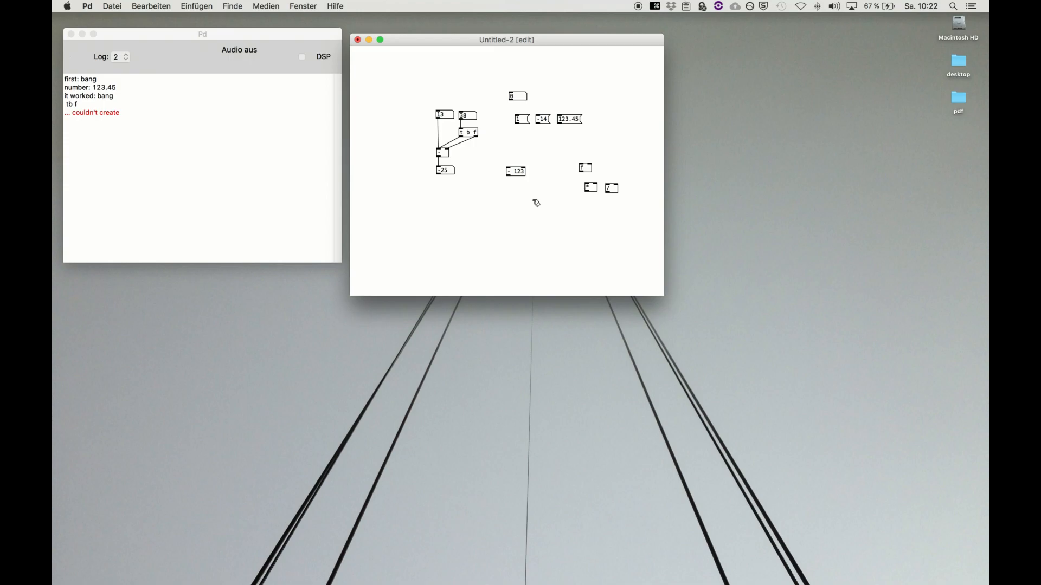
click(515, 171)
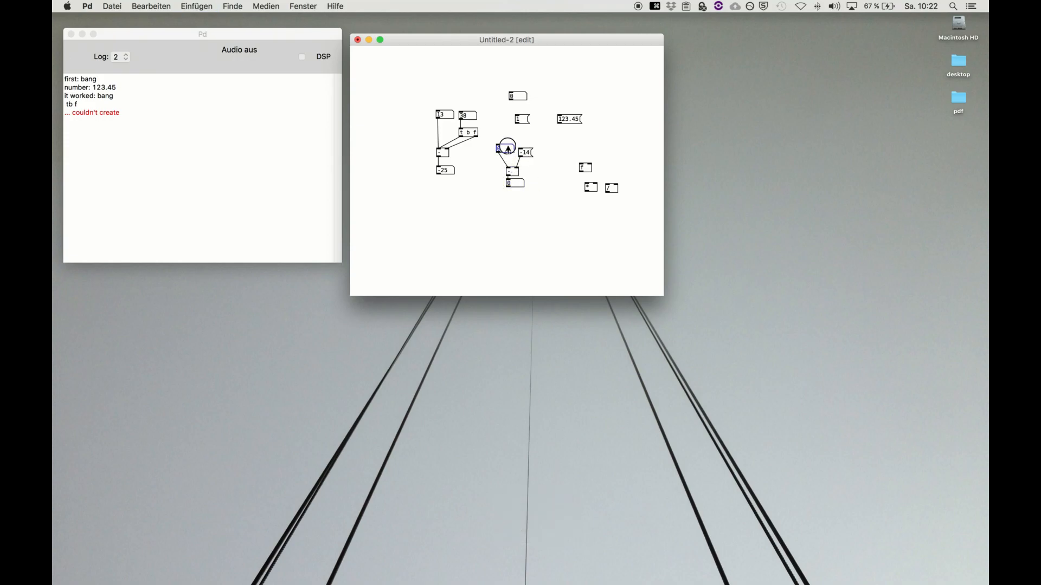
key(cmd+e)
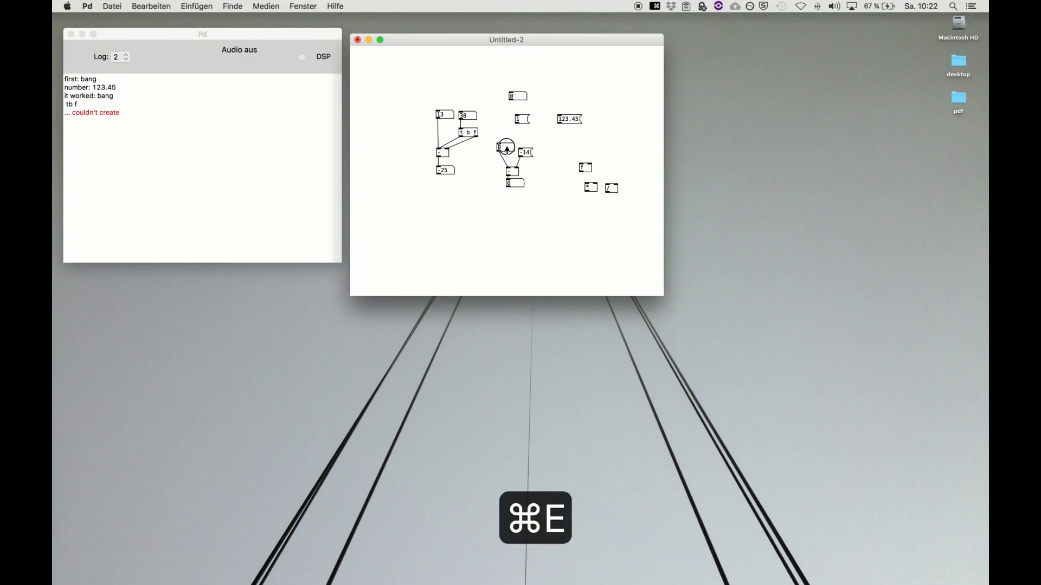